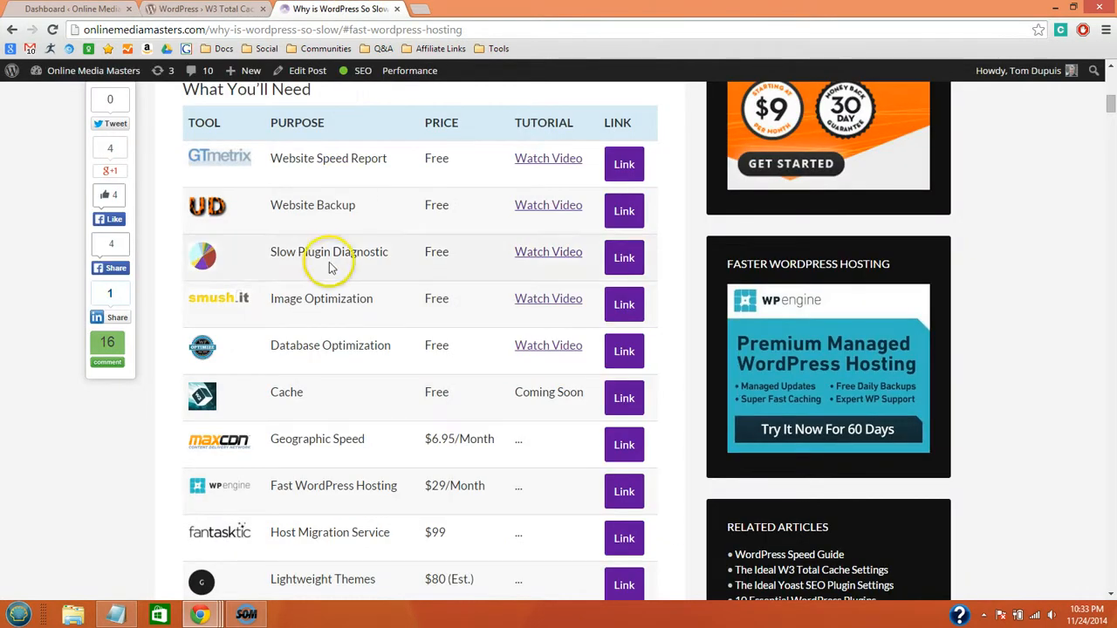
{"action": "mouse_move", "coordinate": [209, 491]}
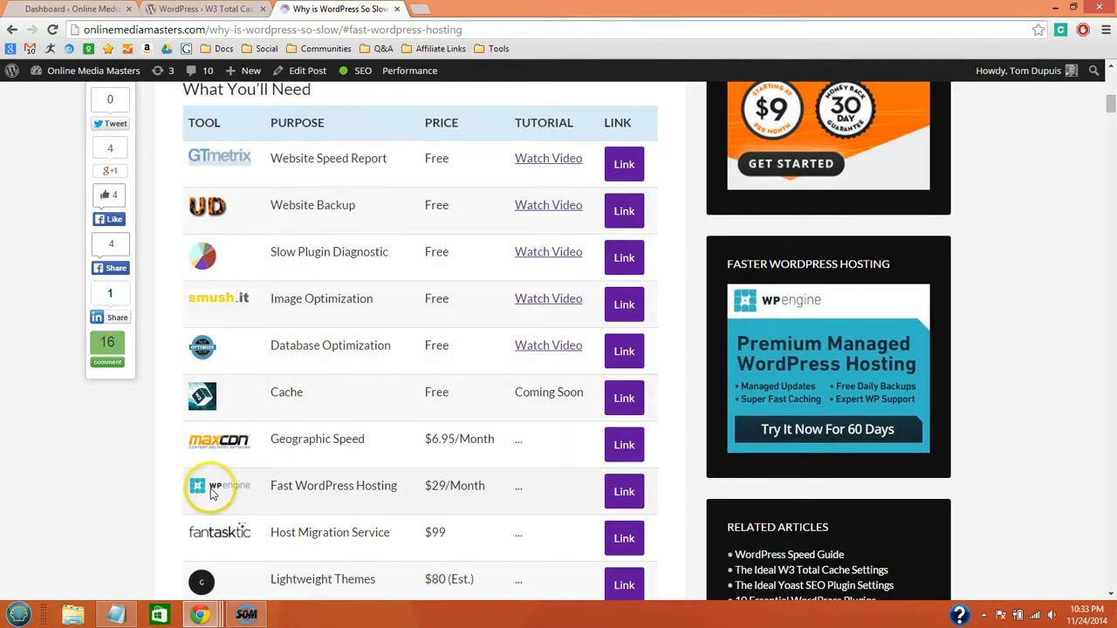
{"action": "mouse_move", "coordinate": [253, 489]}
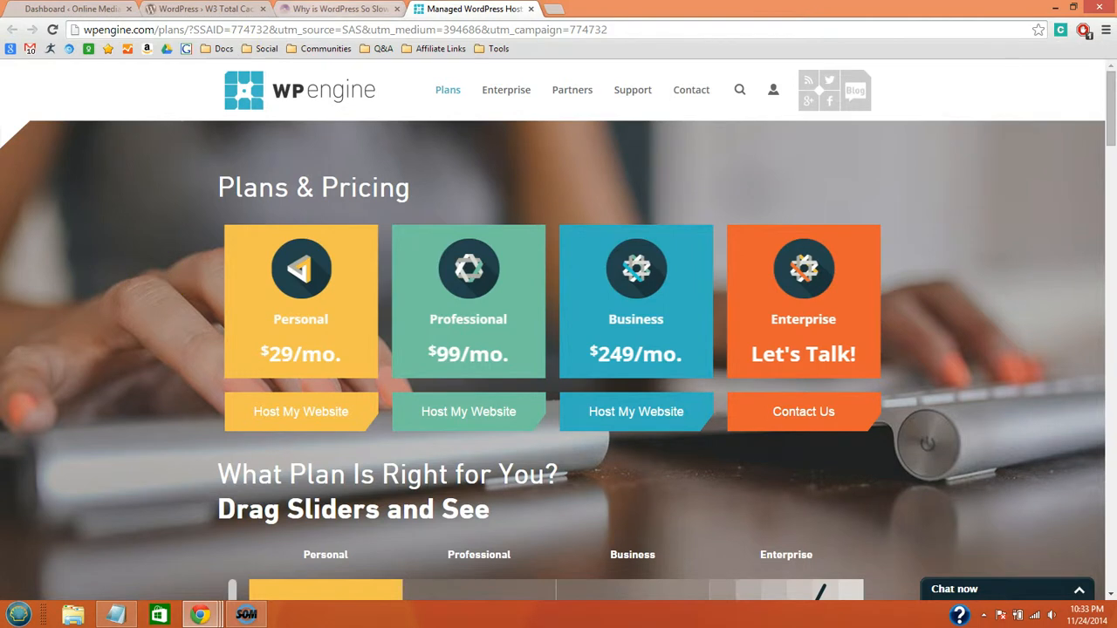
Return to the 'Why is WordPress So Slow' article and scroll toward the response-time chart
{"action": "left_click", "coordinate": [339, 10]}
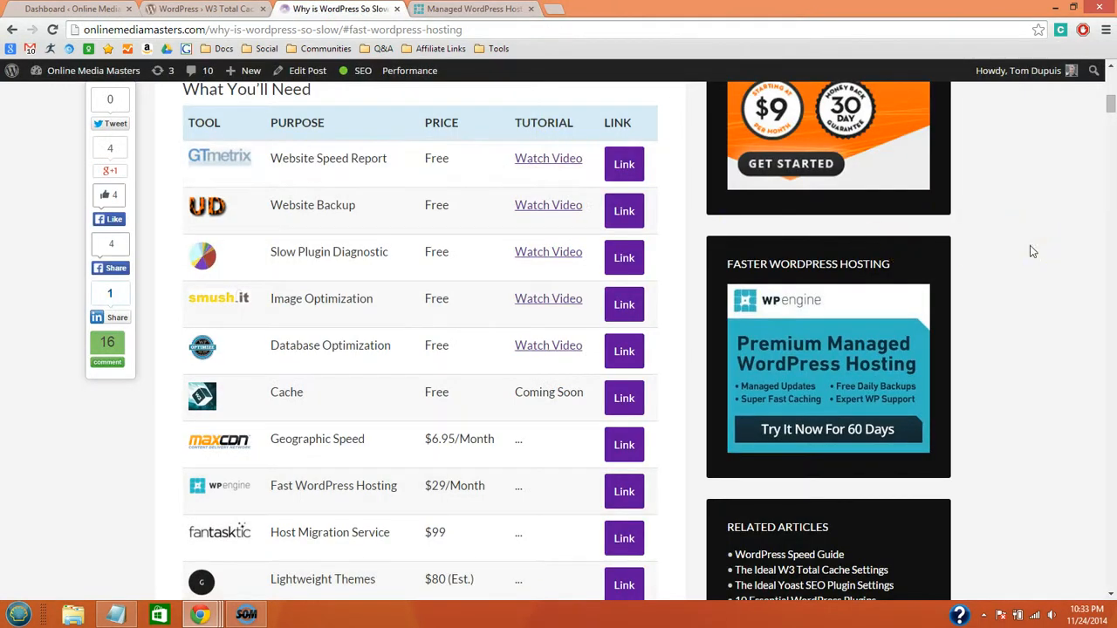
{"action": "scroll", "scroll_direction": "down", "scroll_amount": 3}
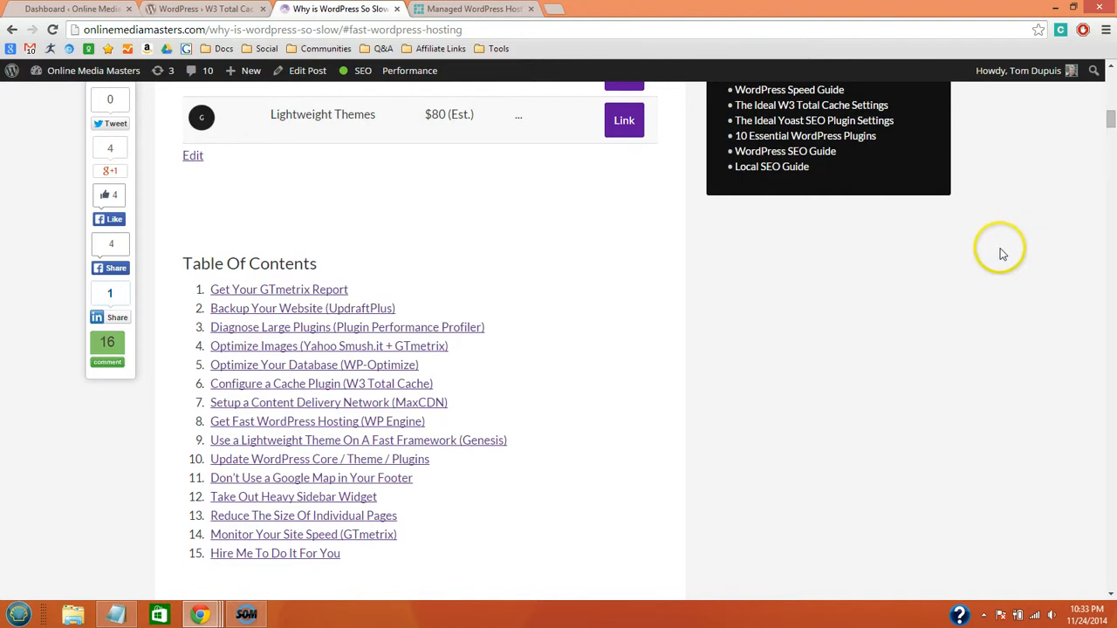
{"action": "mouse_move", "coordinate": [348, 405]}
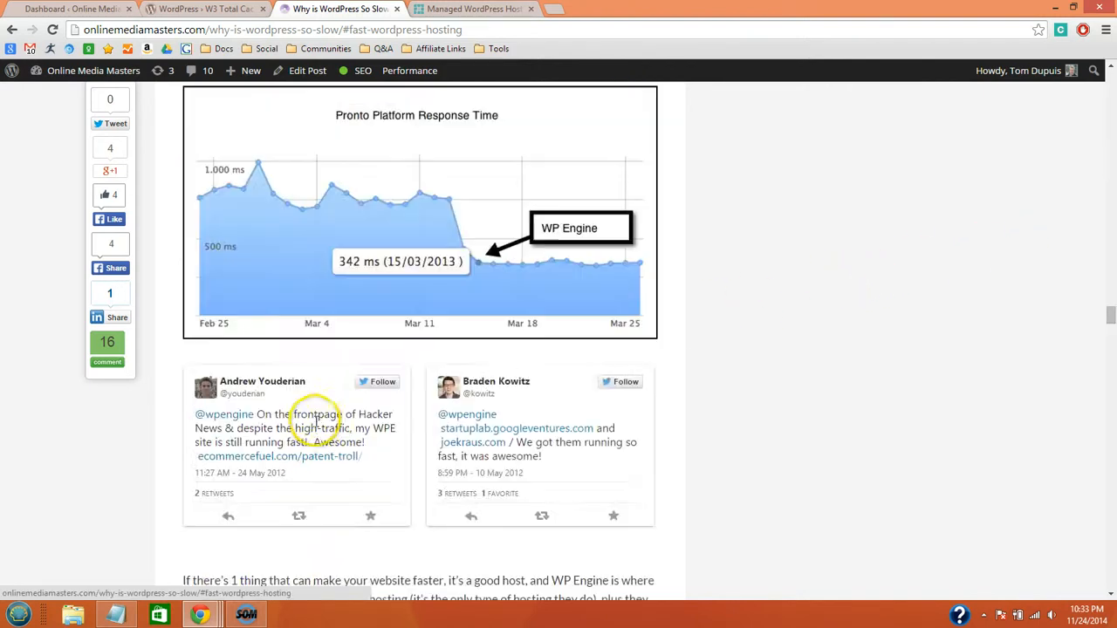
{"action": "mouse_move", "coordinate": [489, 266]}
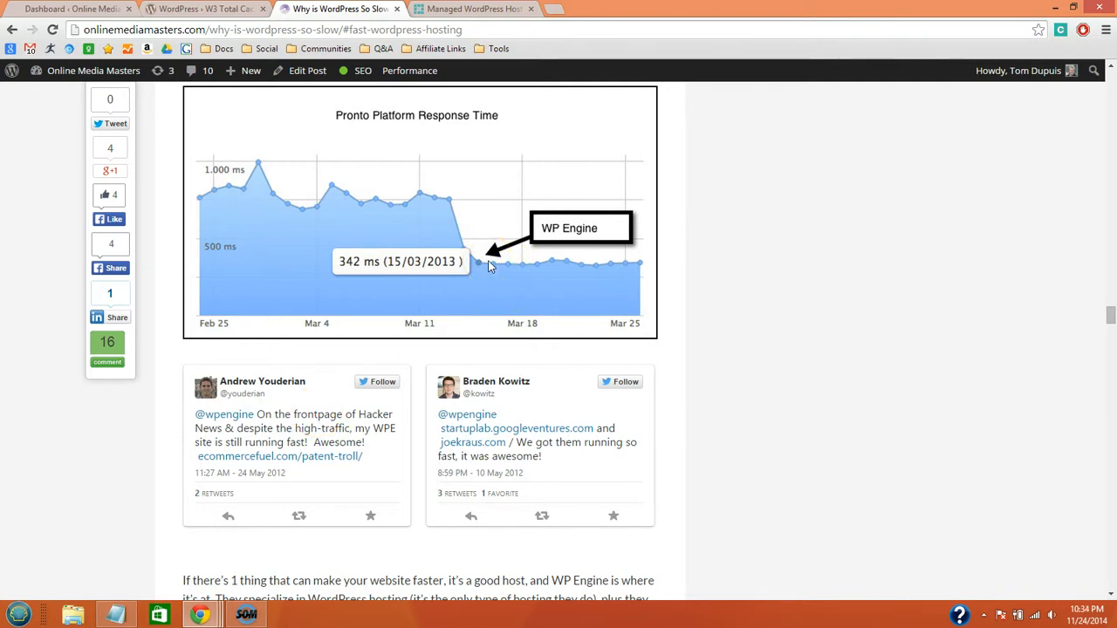
{"action": "mouse_move", "coordinate": [685, 266]}
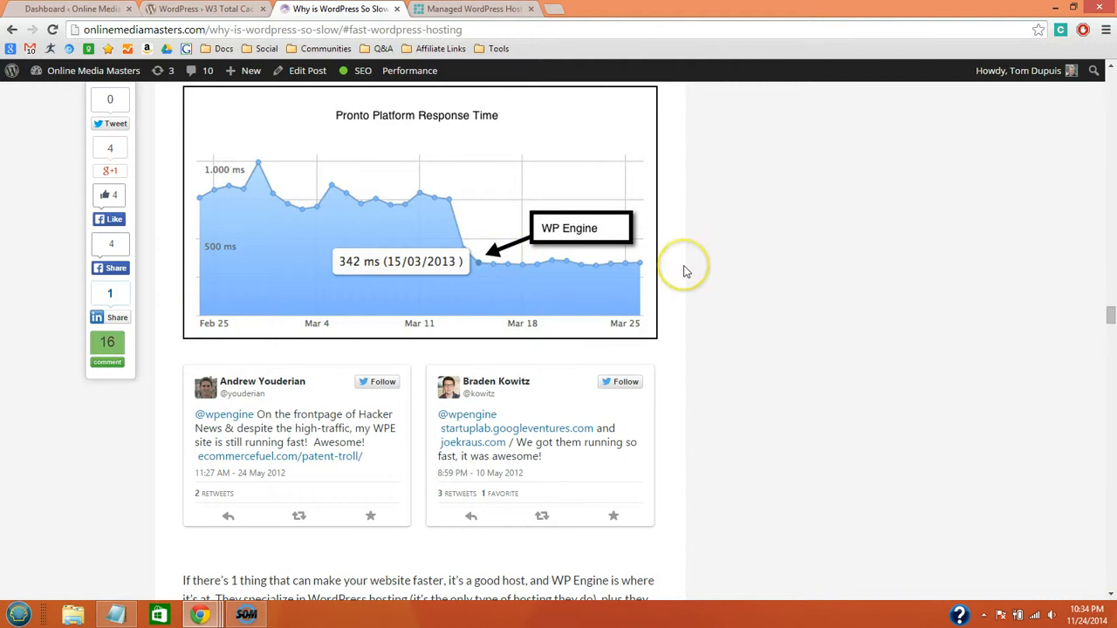
{"action": "mouse_move", "coordinate": [699, 260]}
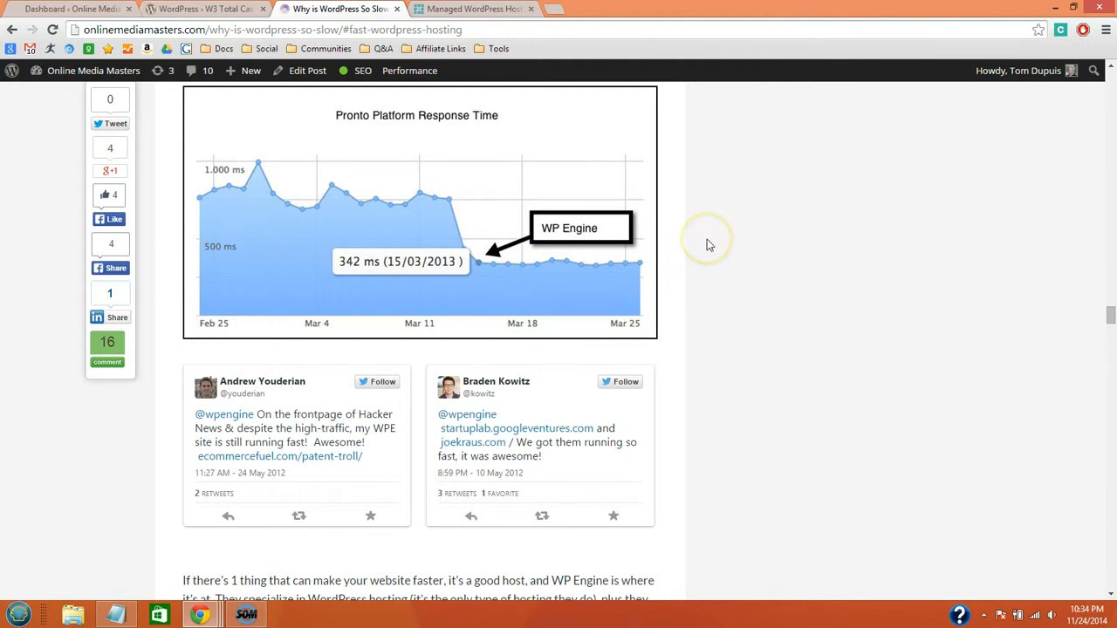
{"action": "mouse_move", "coordinate": [710, 244]}
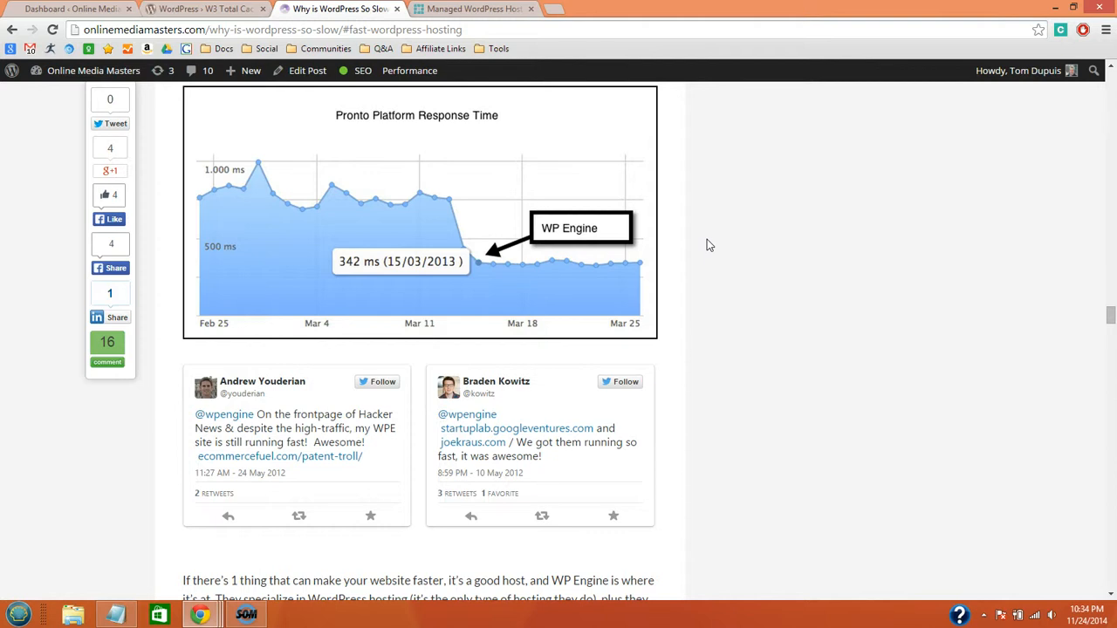
Show the WordPress.org W3 Total Cache plugin page (version 0.9.4)
{"action": "left_click", "coordinate": [206, 12]}
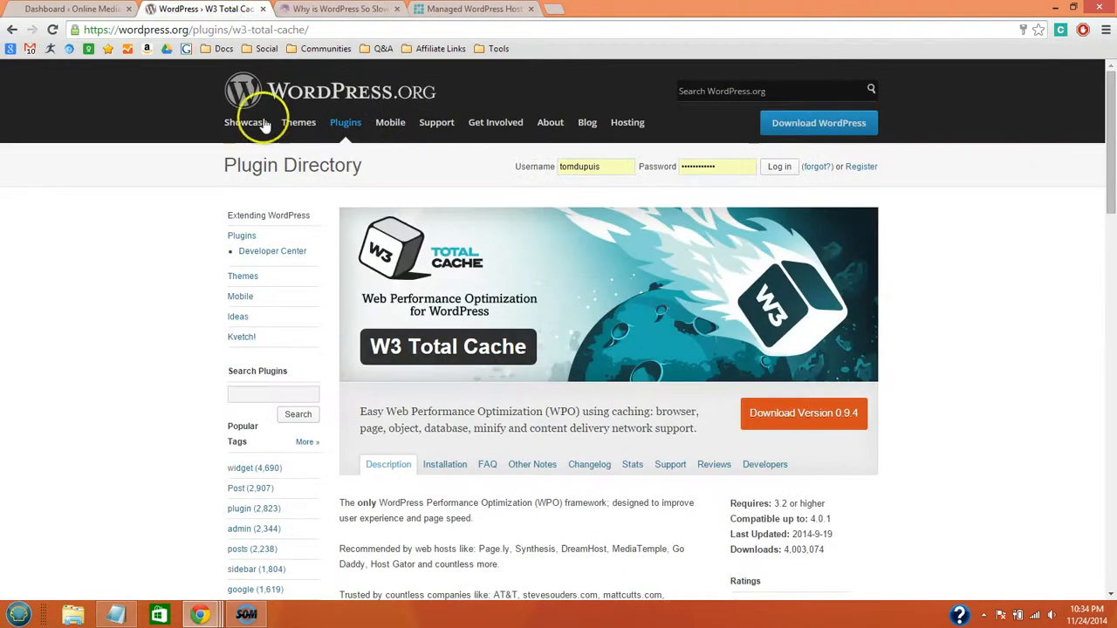
{"action": "mouse_move", "coordinate": [849, 241]}
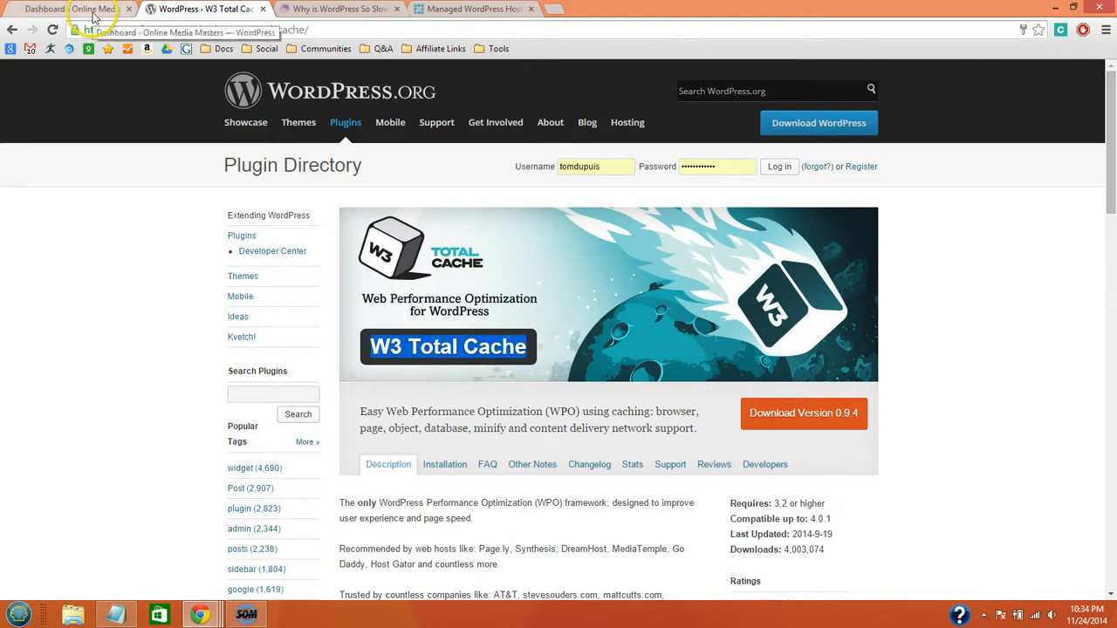
Search Add New plugins for 'w3 total cache', then go to Installed Plugins
{"action": "left_click", "coordinate": [83, 10]}
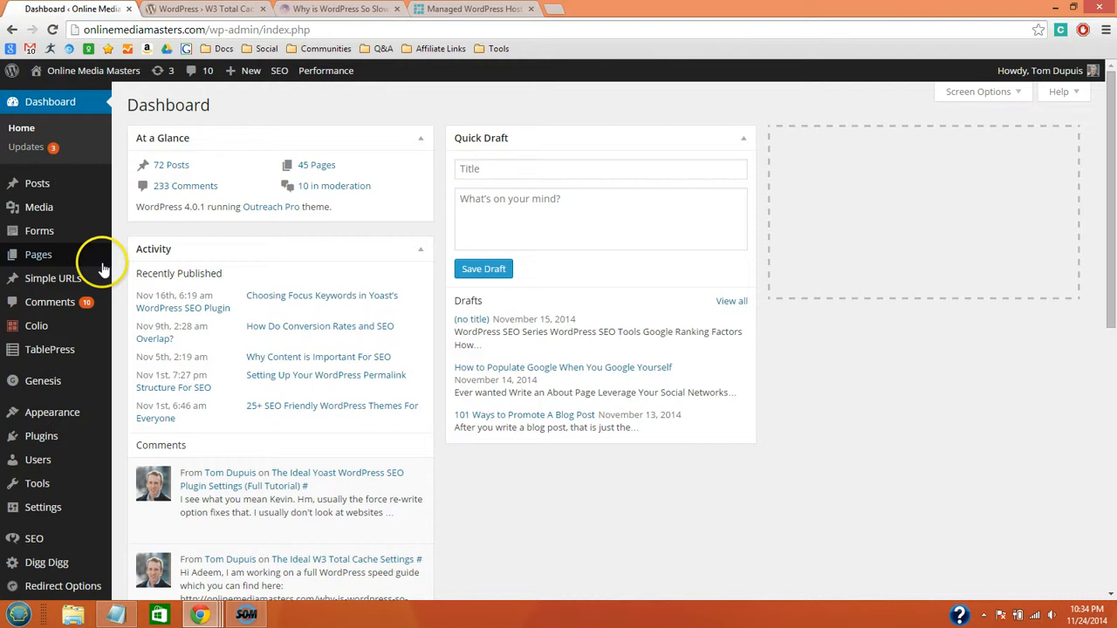
{"action": "mouse_move", "coordinate": [41, 435]}
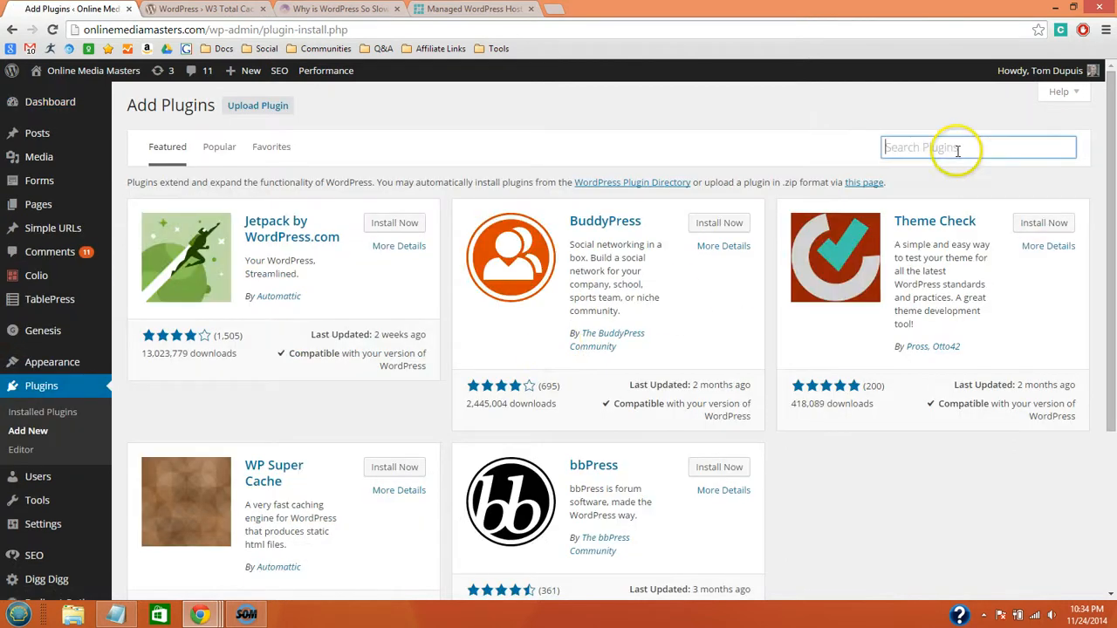
{"action": "type", "text": "w3 total cache"}
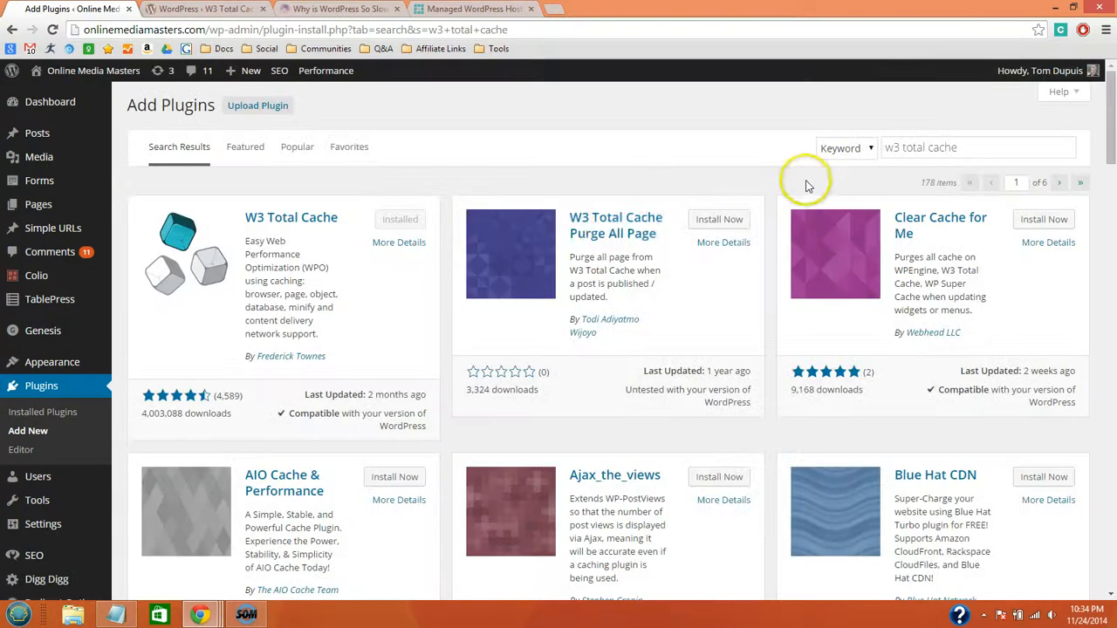
{"action": "mouse_move", "coordinate": [399, 222]}
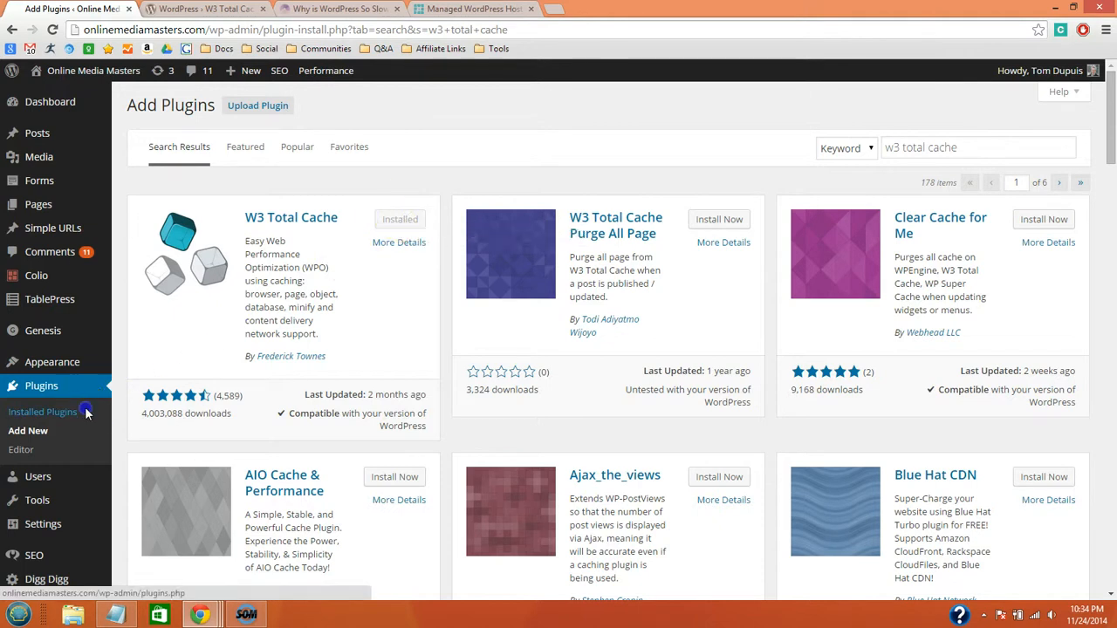
{"action": "left_click", "coordinate": [42, 412]}
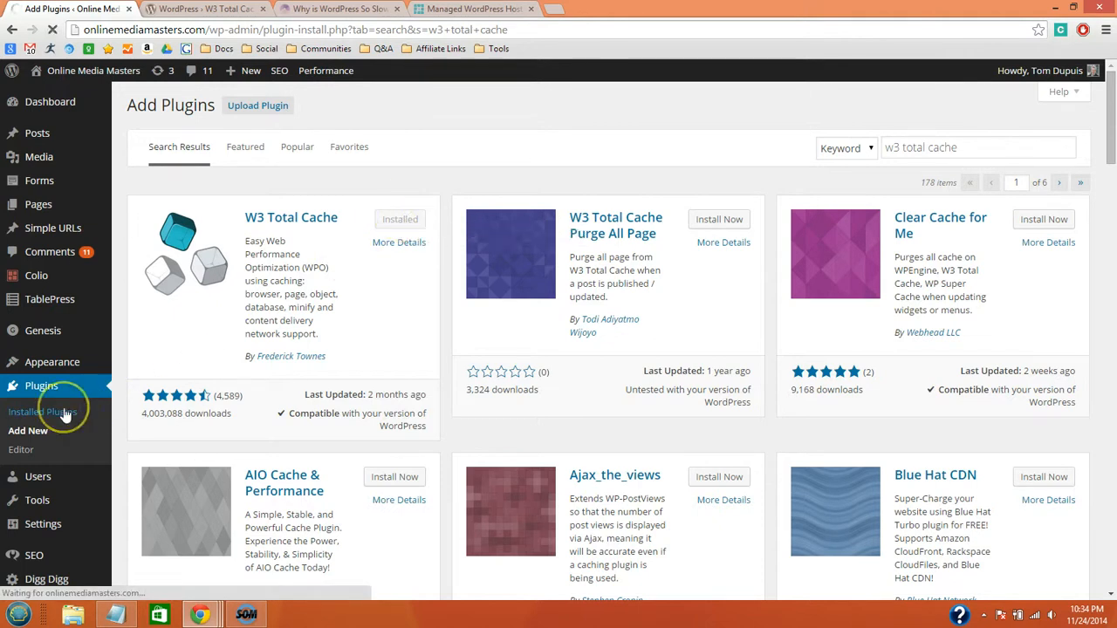
Open the W3 Total Cache Settings link from the installed plugins list
{"action": "left_click", "coordinate": [44, 412]}
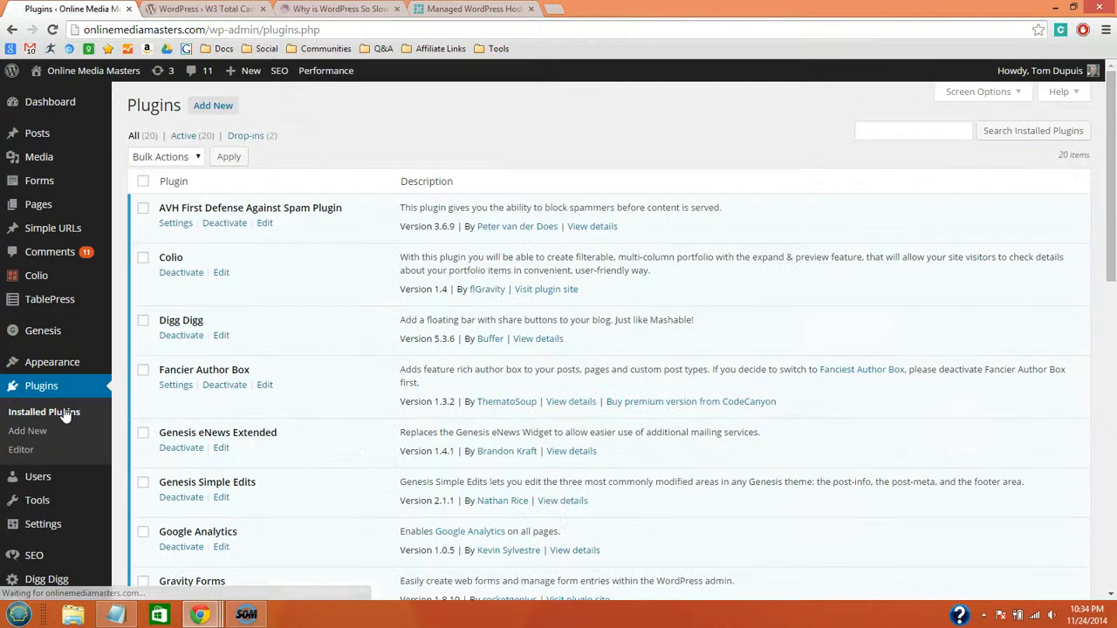
{"action": "scroll", "scroll_direction": "down", "scroll_amount": 3}
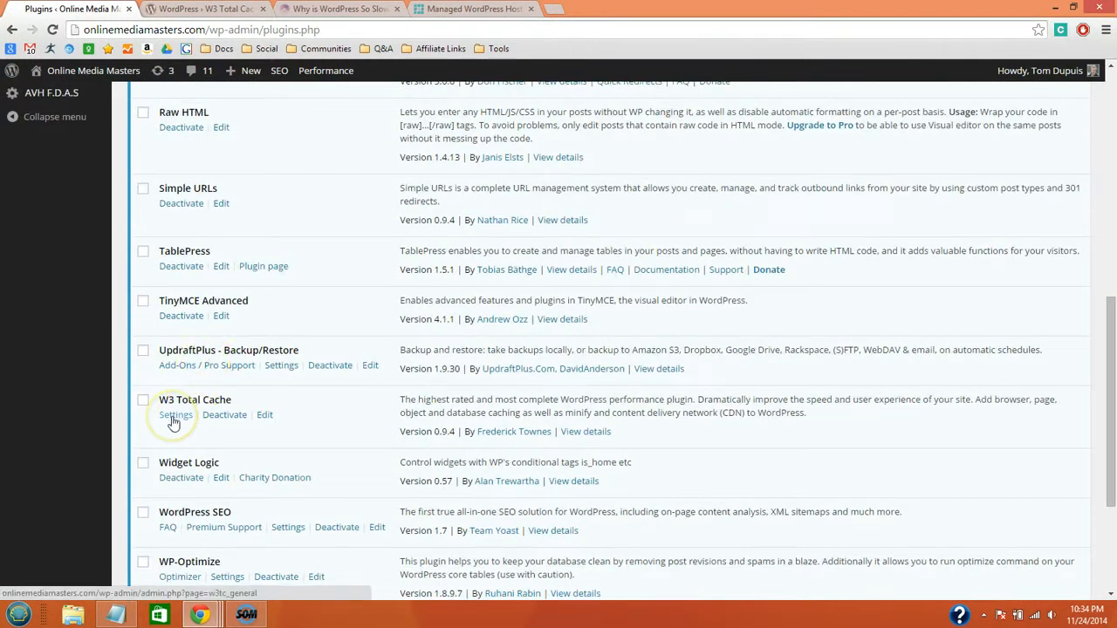
{"action": "left_click", "coordinate": [176, 415]}
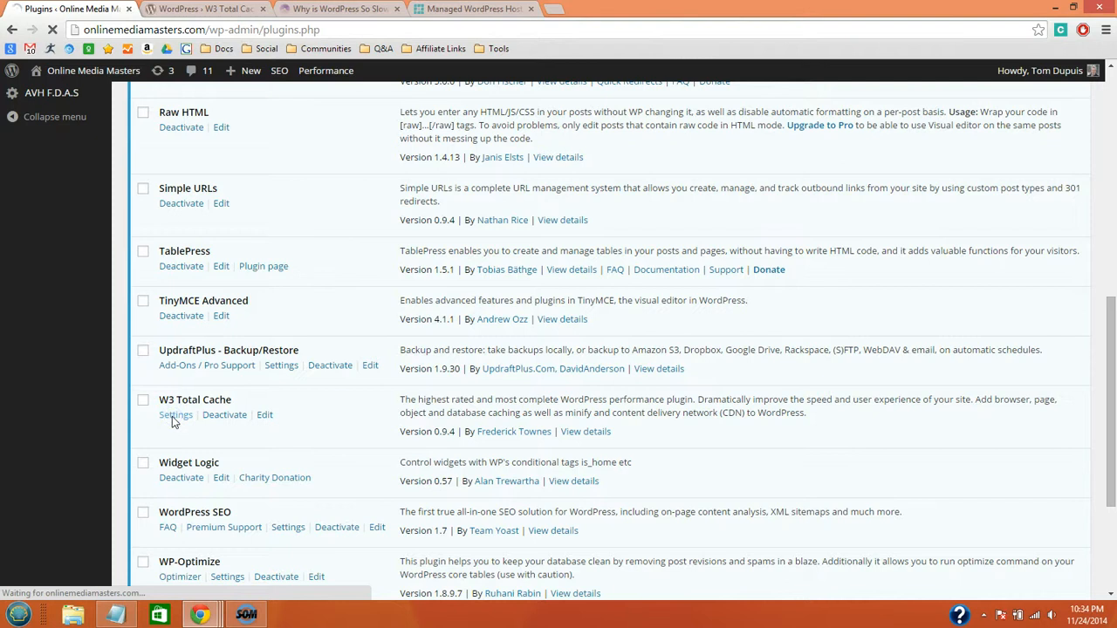
{"action": "left_click", "coordinate": [175, 415]}
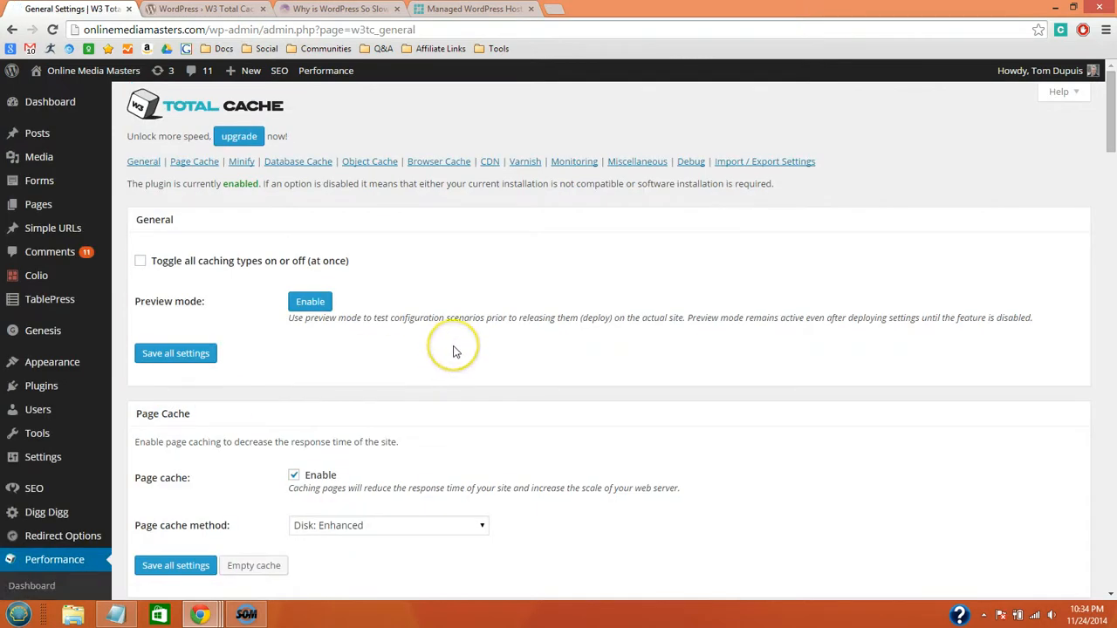
Enable Object Cache and keep Minify enabled in General Settings
{"action": "scroll", "scroll_direction": "down", "scroll_amount": 3}
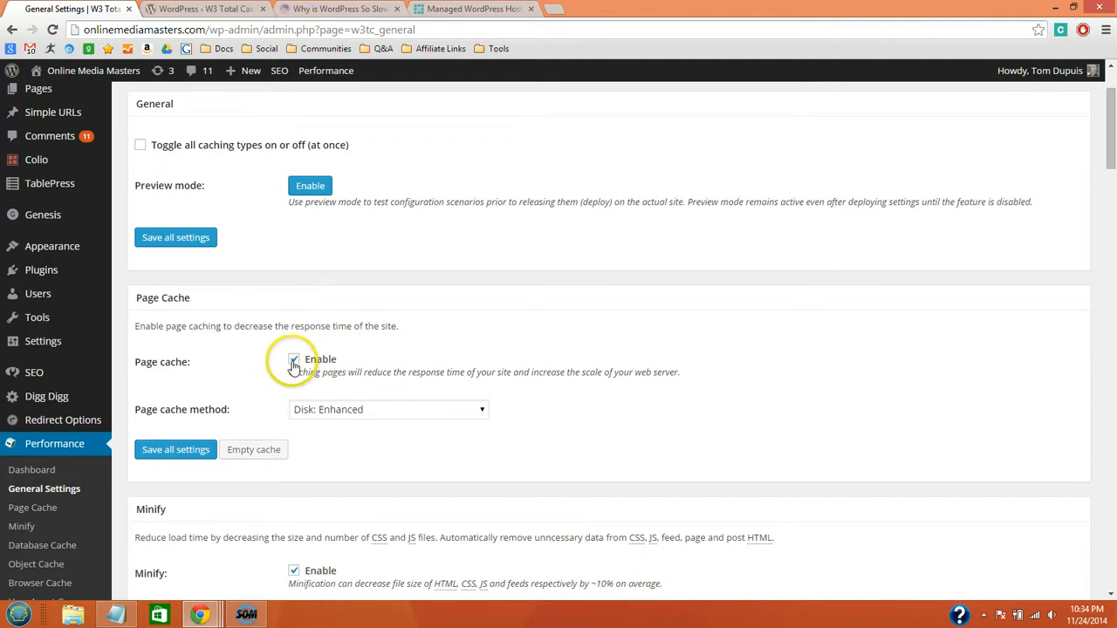
{"action": "scroll", "scroll_direction": "down", "scroll_amount": 3}
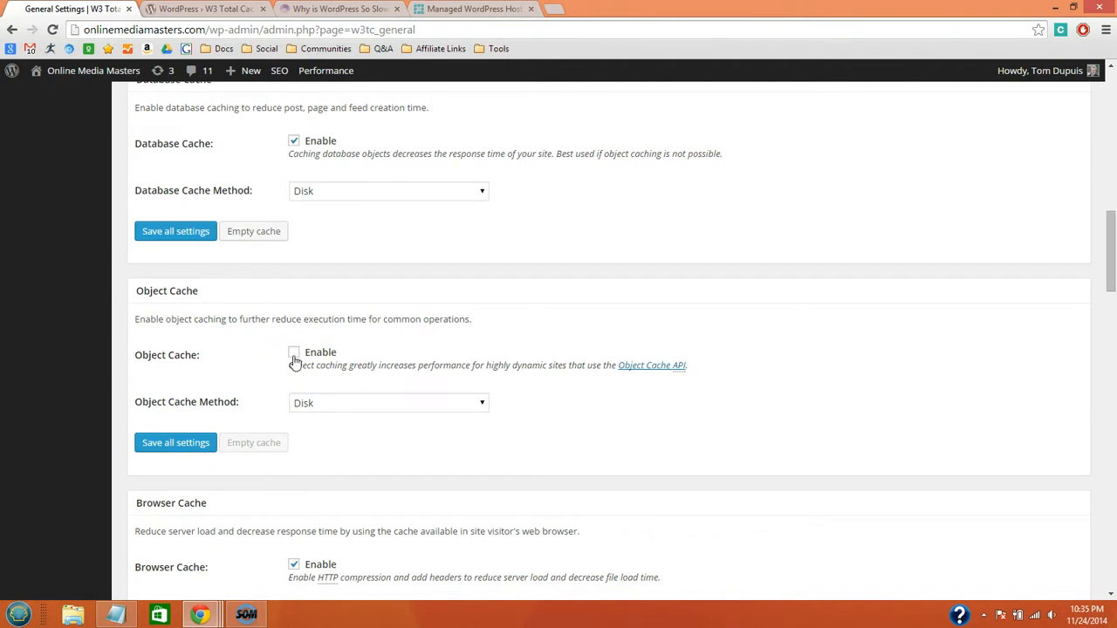
{"action": "left_click", "coordinate": [294, 352]}
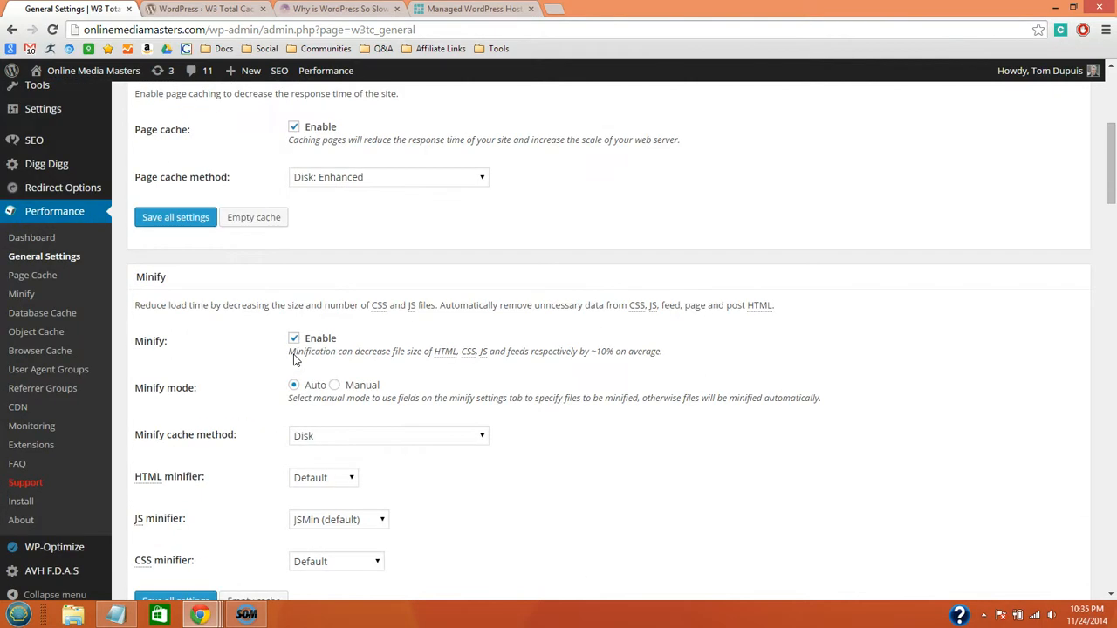
{"action": "left_click", "coordinate": [294, 339]}
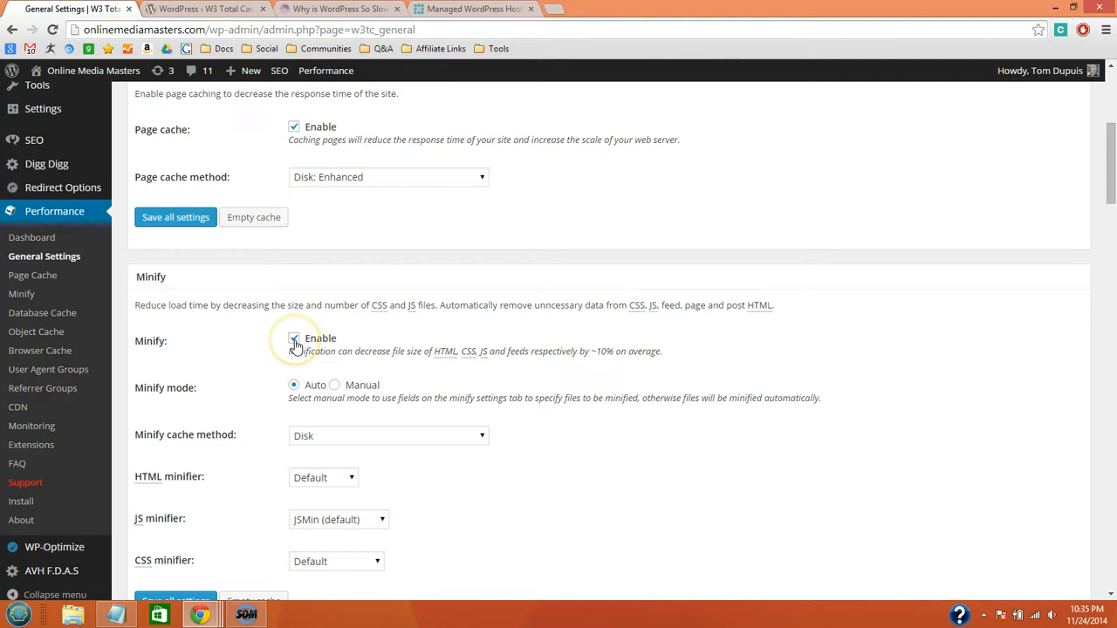
{"action": "left_click", "coordinate": [294, 338]}
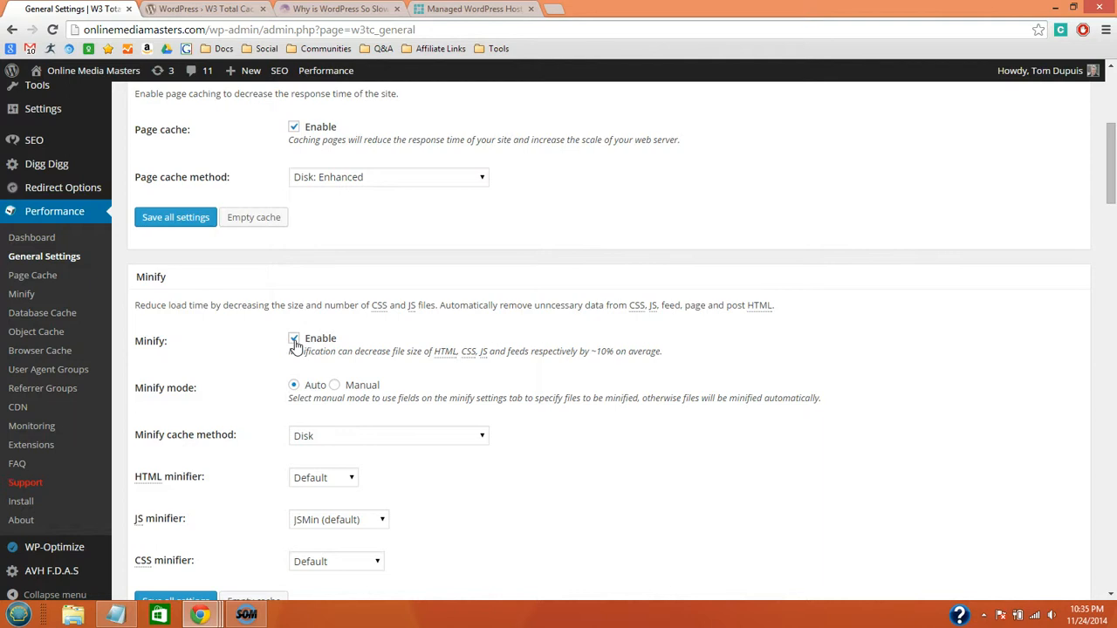
{"action": "scroll", "scroll_direction": "down", "scroll_amount": 3}
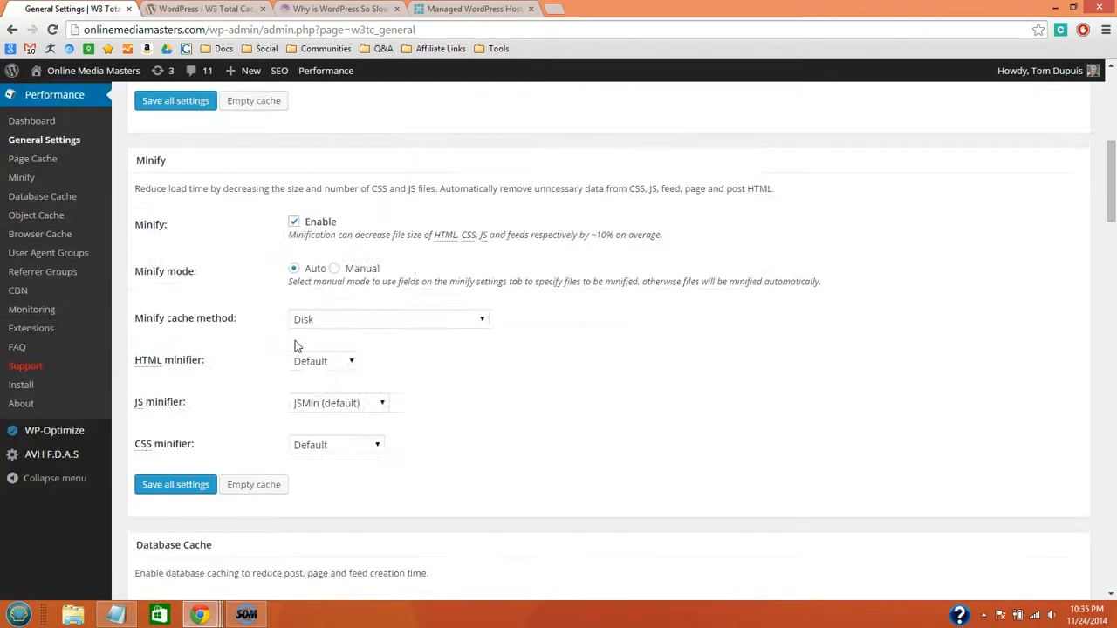
{"action": "scroll", "scroll_direction": "down", "scroll_amount": 3}
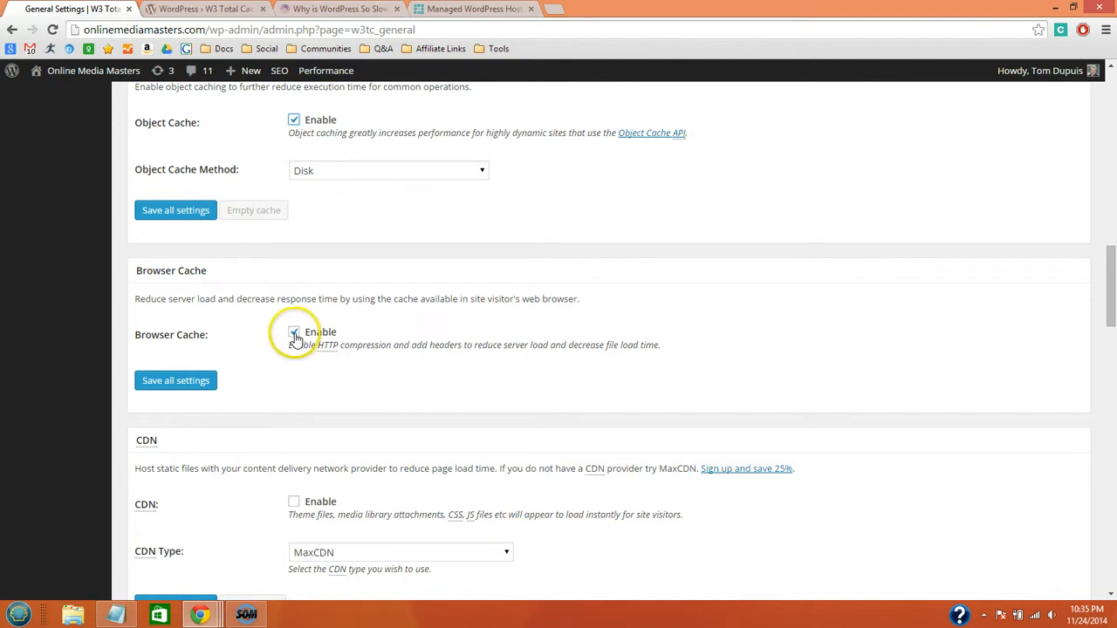
{"action": "scroll", "scroll_direction": "down", "scroll_amount": 3}
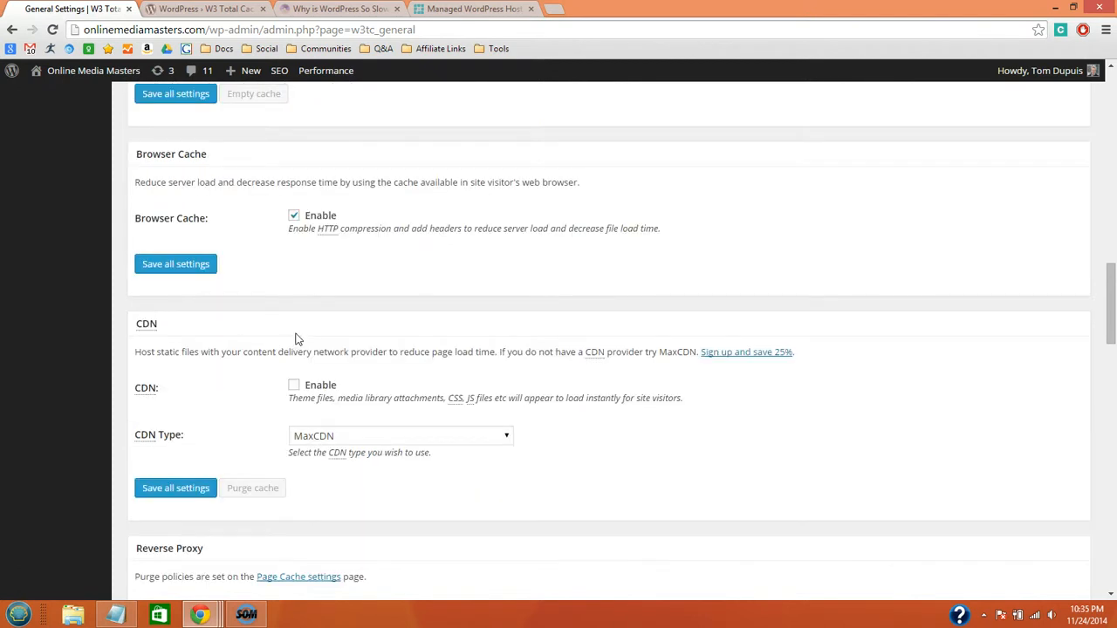
{"action": "scroll", "scroll_direction": "down", "scroll_amount": 3}
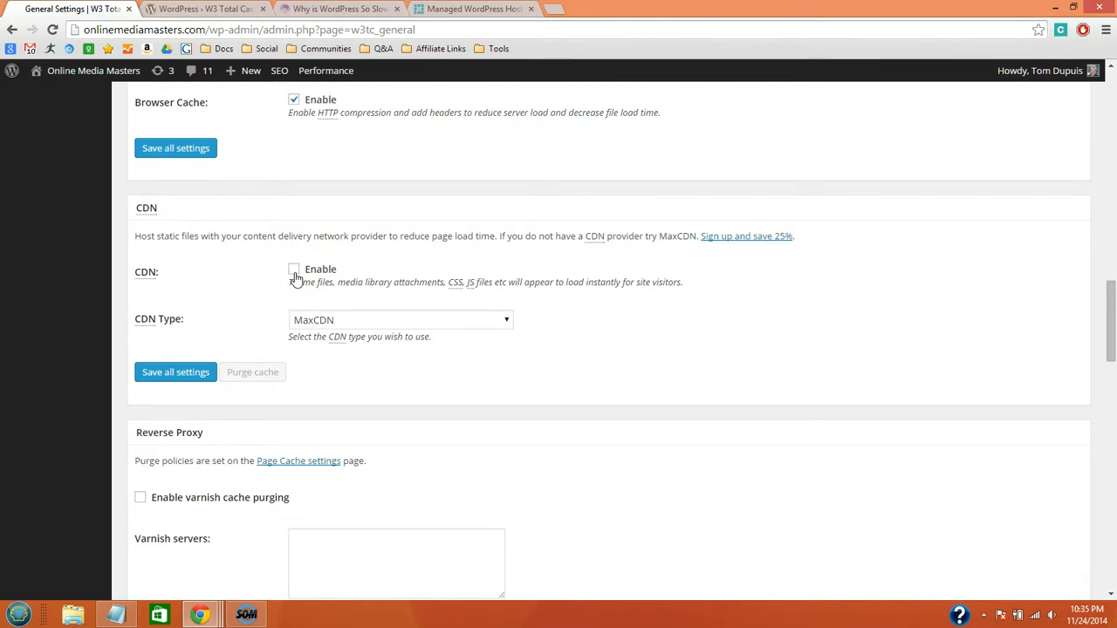
{"action": "scroll", "scroll_direction": "down", "scroll_amount": 3}
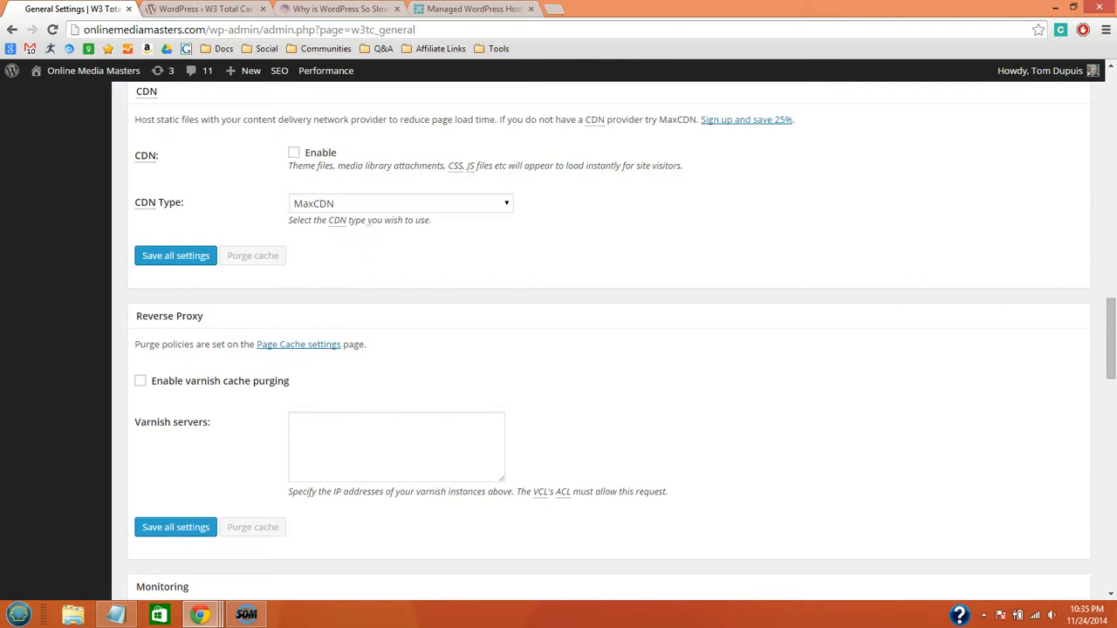
{"action": "scroll", "scroll_direction": "down", "scroll_amount": 3}
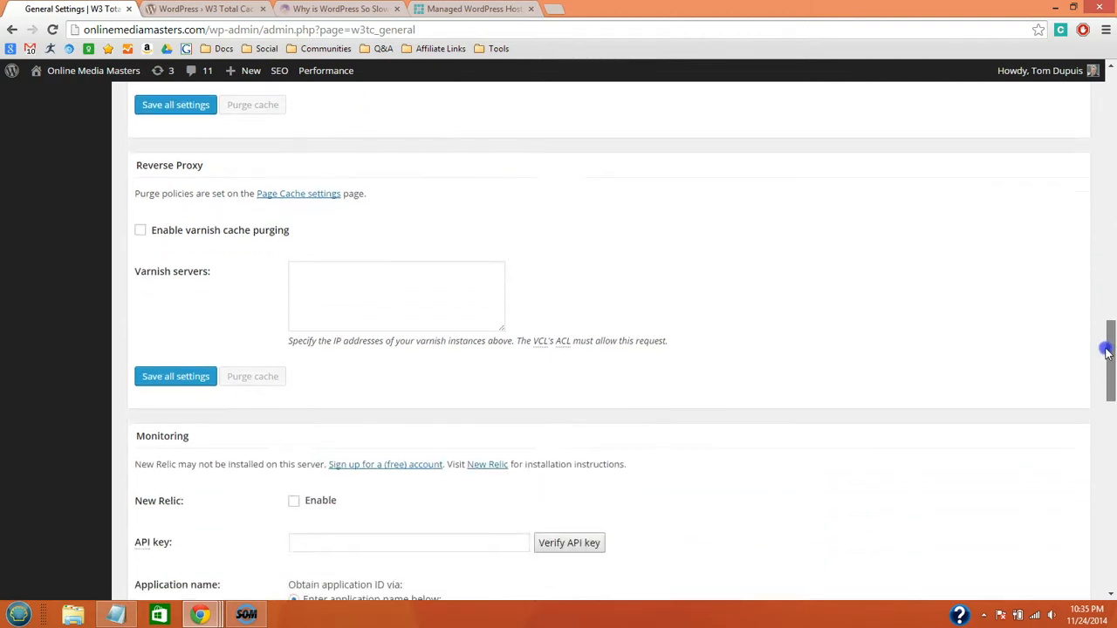
{"action": "scroll", "scroll_direction": "down", "scroll_amount": 3}
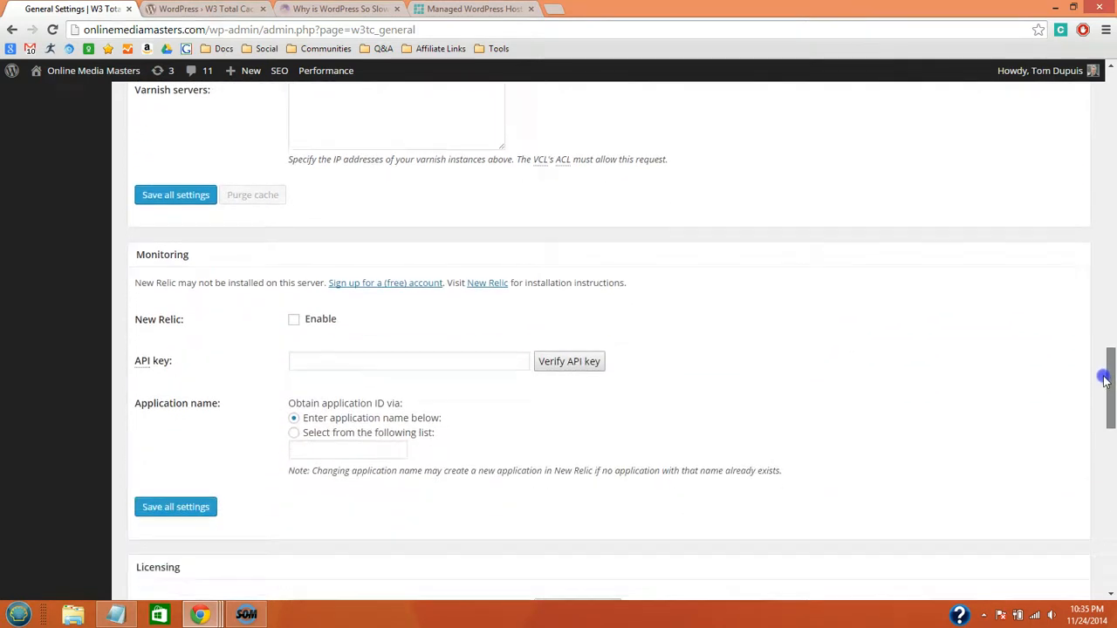
{"action": "scroll", "scroll_direction": "down", "scroll_amount": 3}
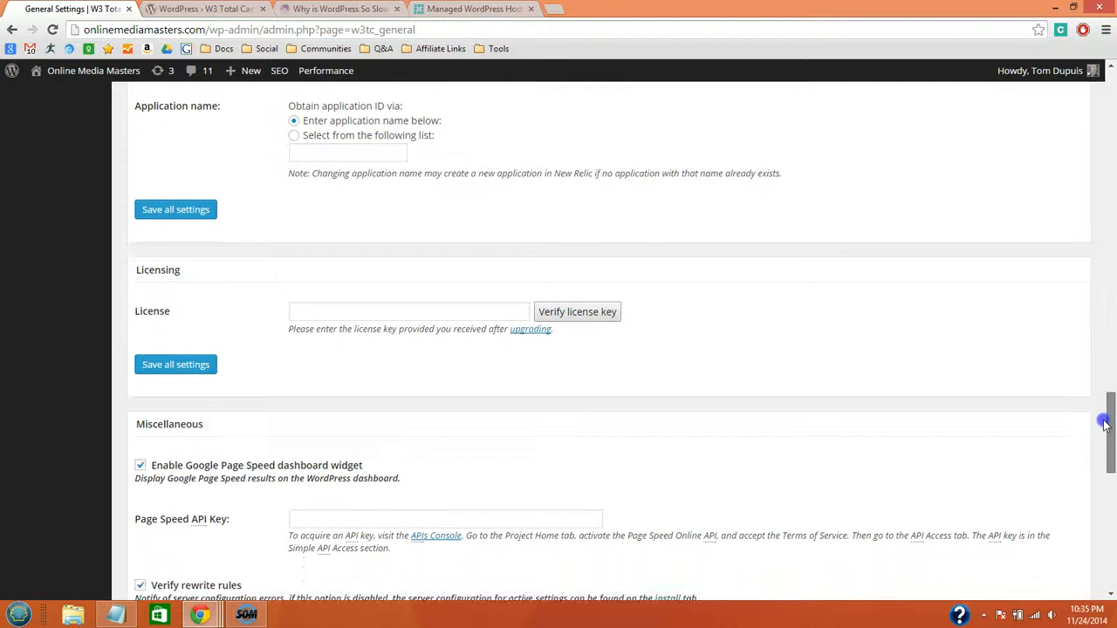
{"action": "scroll", "scroll_direction": "down", "scroll_amount": 3}
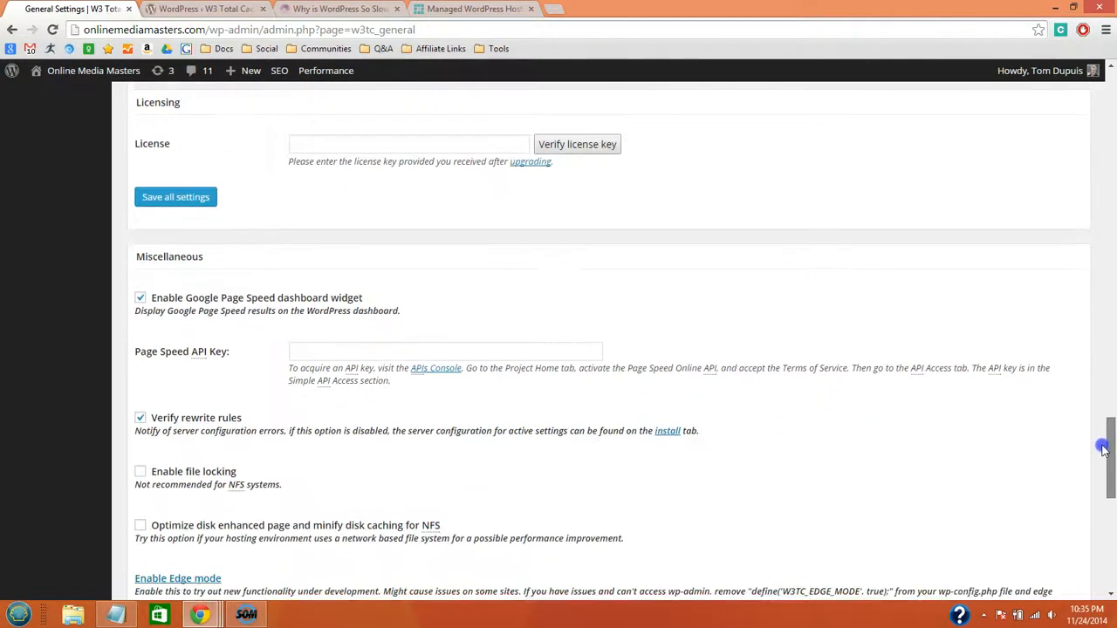
{"action": "scroll", "scroll_direction": "down", "scroll_amount": 3}
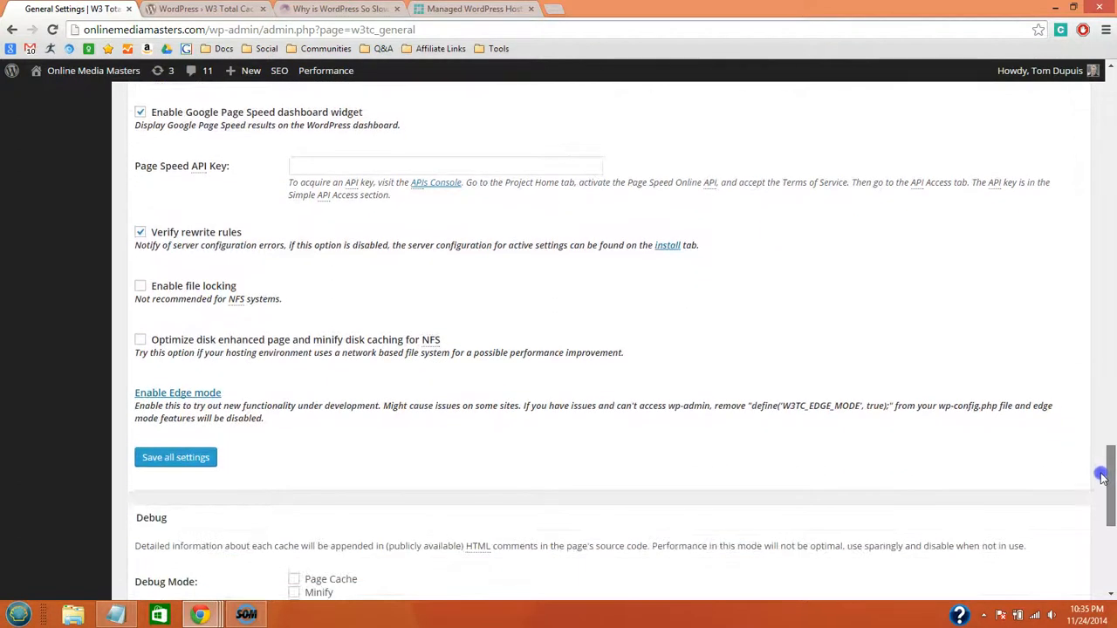
{"action": "scroll", "scroll_direction": "down", "scroll_amount": 3}
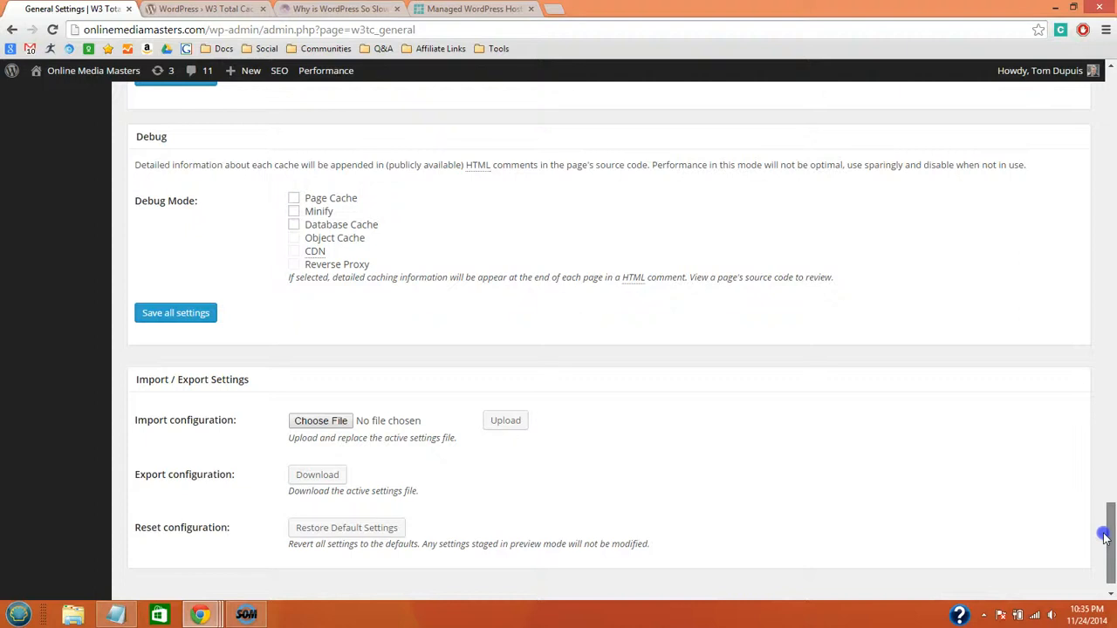
{"action": "scroll", "scroll_direction": "down", "scroll_amount": 3}
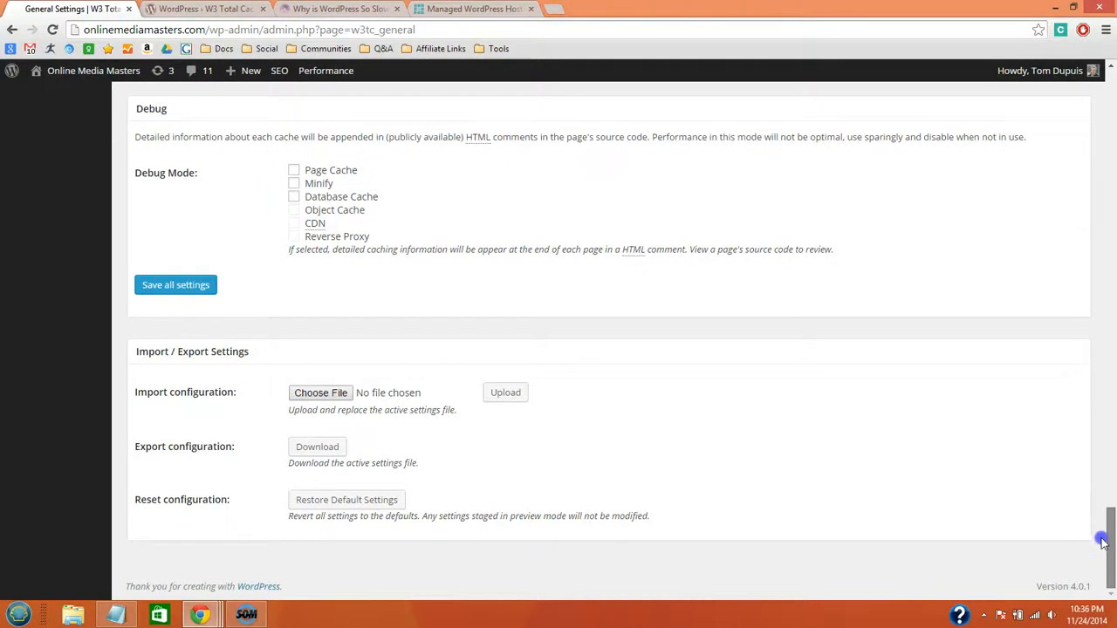